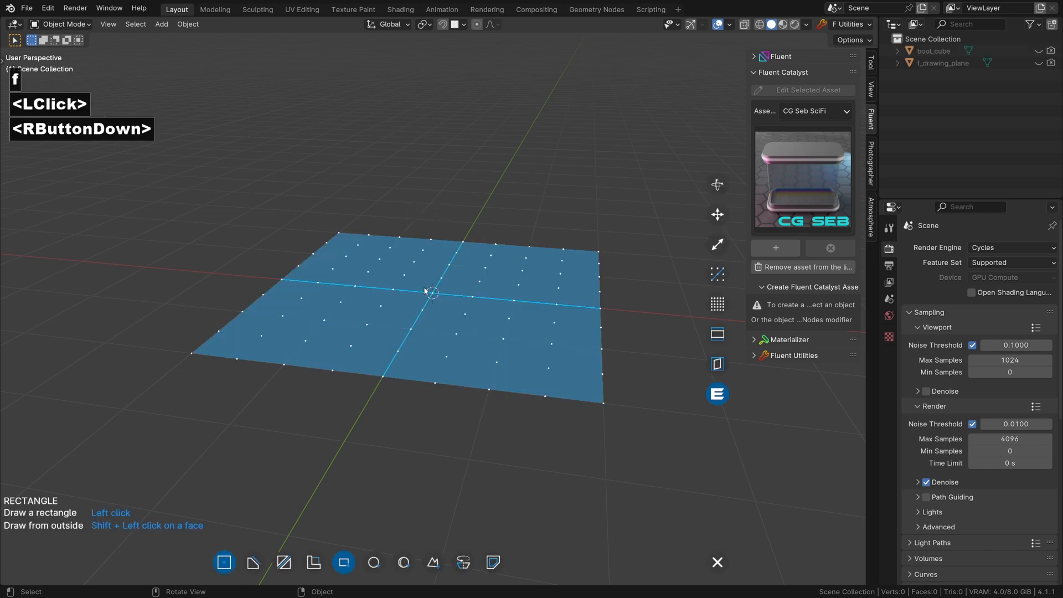
# Step: Draw a rectangle on the plane and give it depth to form the wall block
pyautogui.moveTo(431, 292); pyautogui.dragTo(436, 270)
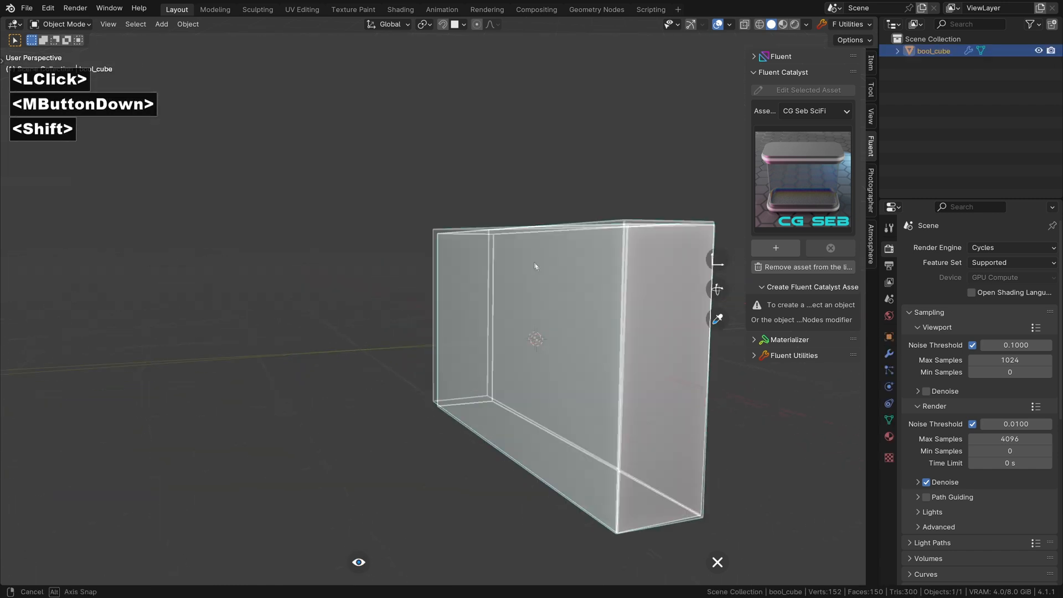
pyautogui.moveTo(536, 267); pyautogui.dragTo(389, 367)
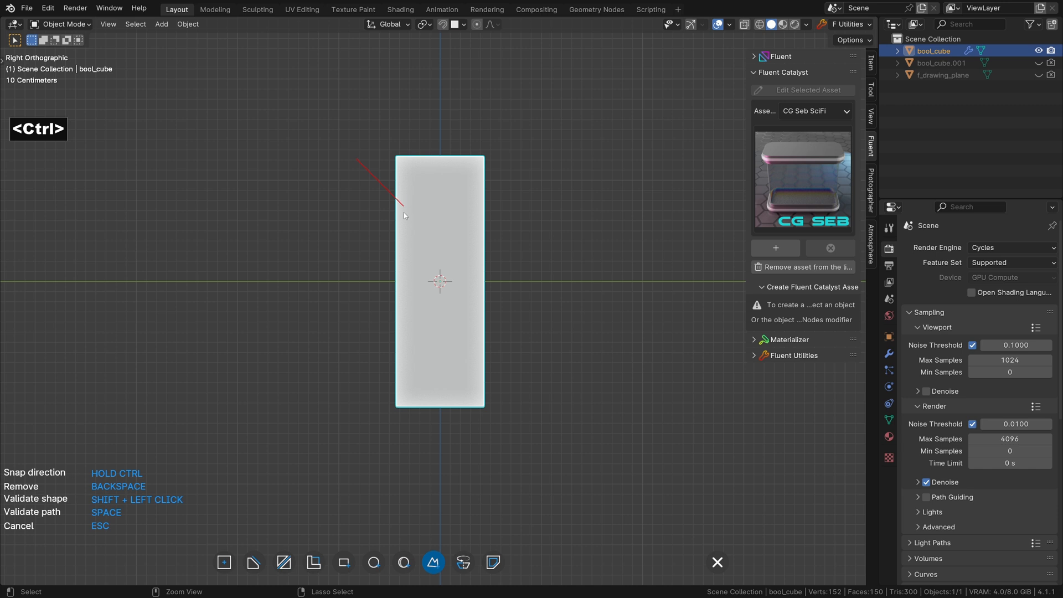
pyautogui.moveTo(412, 214)
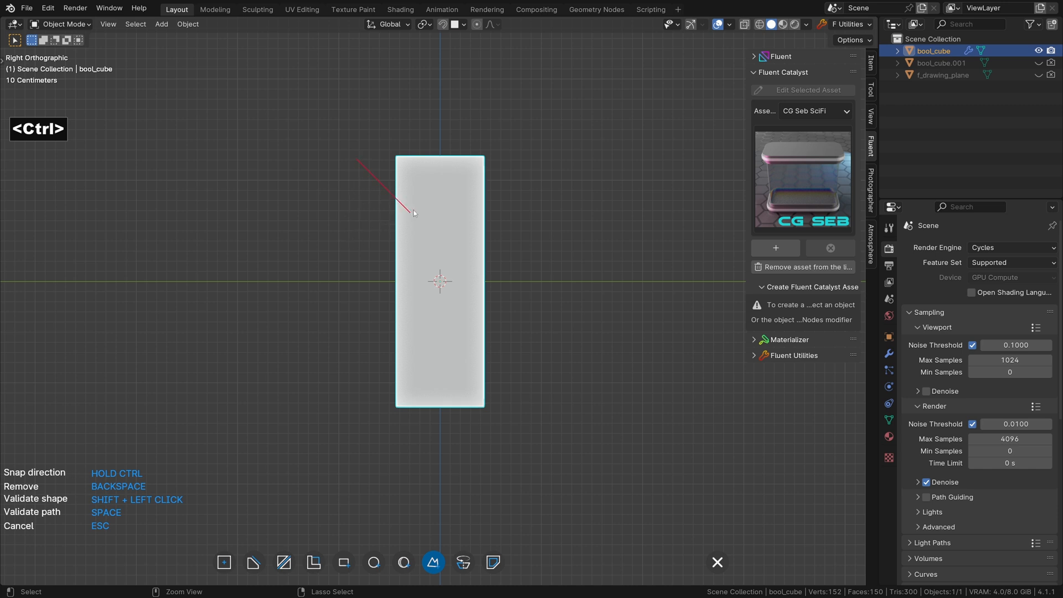
pyautogui.moveTo(428, 237)
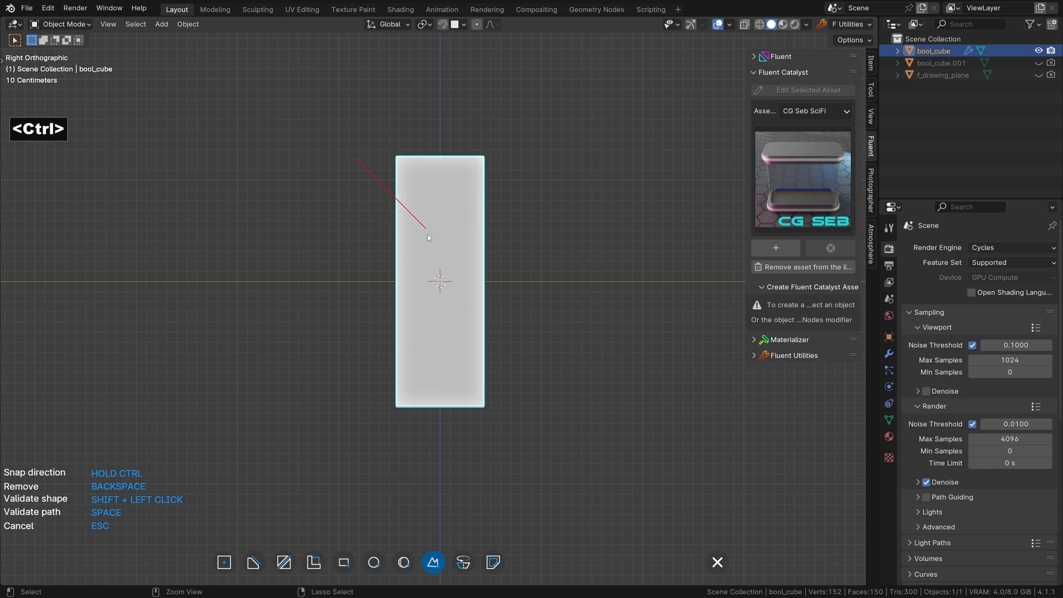
# Step: Place the cutting outline points for the slanted notch in Right view
pyautogui.click(429, 285)
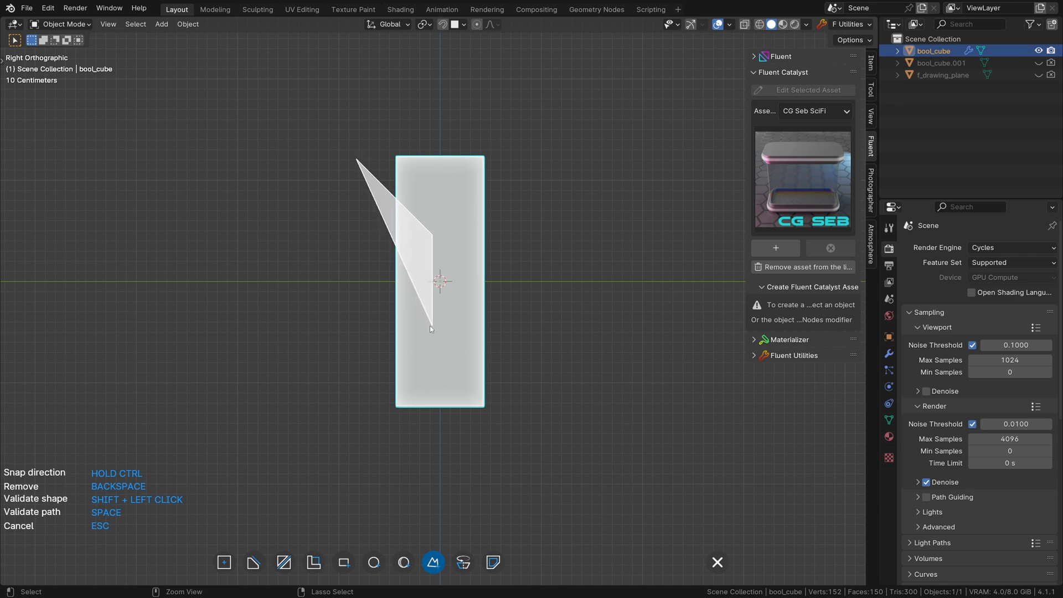
pyautogui.click(383, 383)
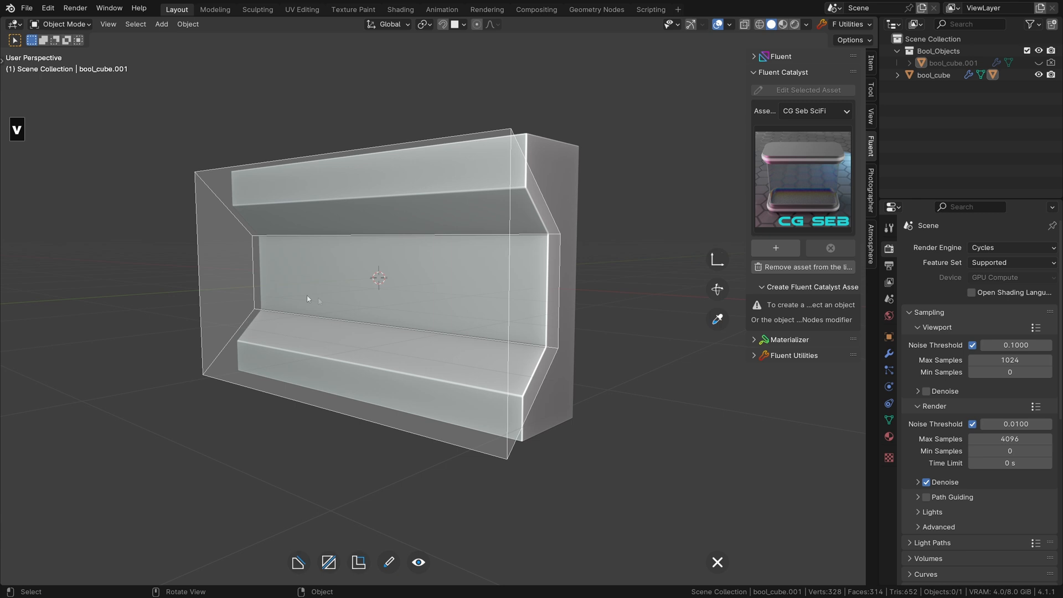
# Step: Edit bool_cube.001's vertices so the recess has slanted upper and lower walls
pyautogui.moveTo(307, 298); pyautogui.dragTo(323, 261)
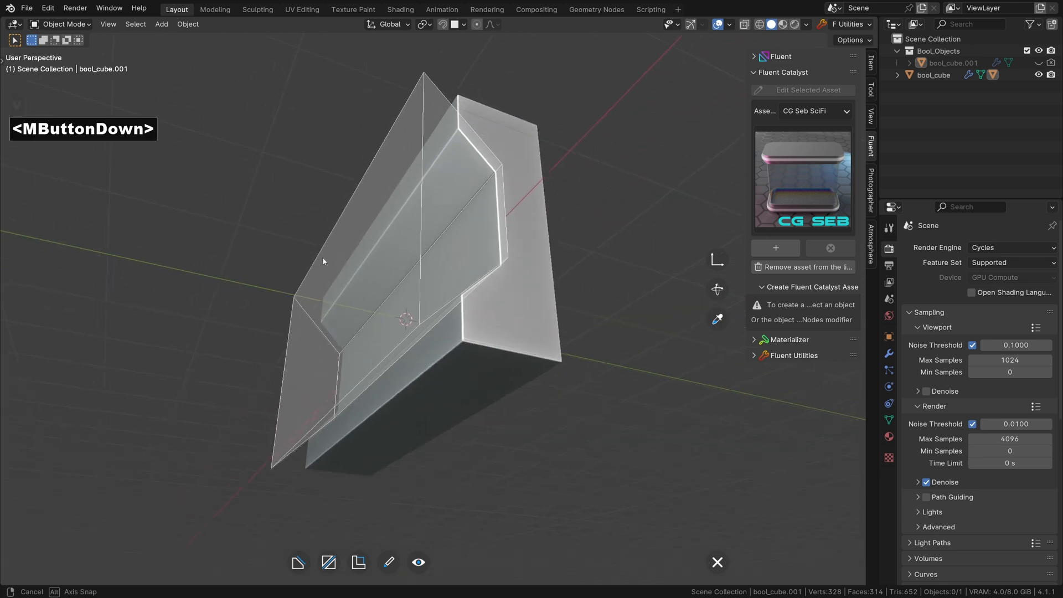
pyautogui.moveTo(323, 262); pyautogui.dragTo(312, 308)
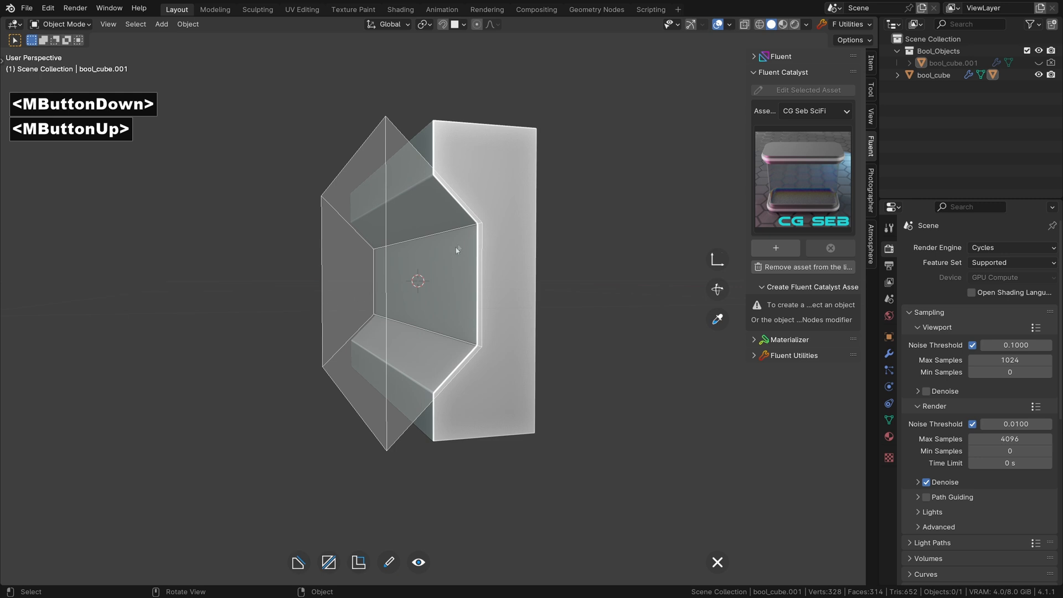
pyautogui.press('Tab')
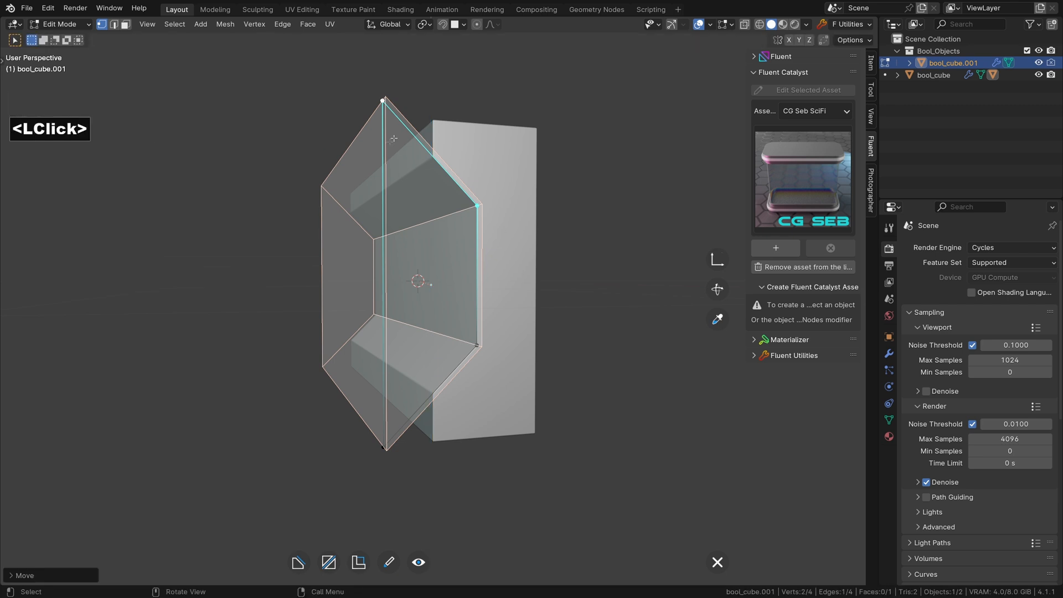
pyautogui.press('Tab')
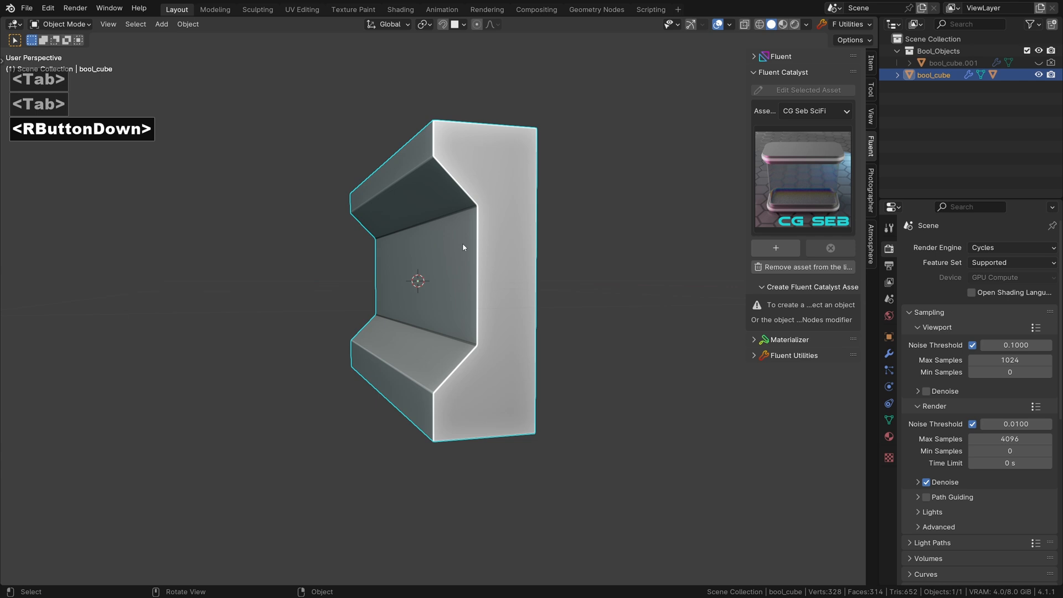
# Step: Cut a rectangular recess into the upper slope and array it 4 times along X
pyautogui.moveTo(463, 247); pyautogui.dragTo(515, 273)
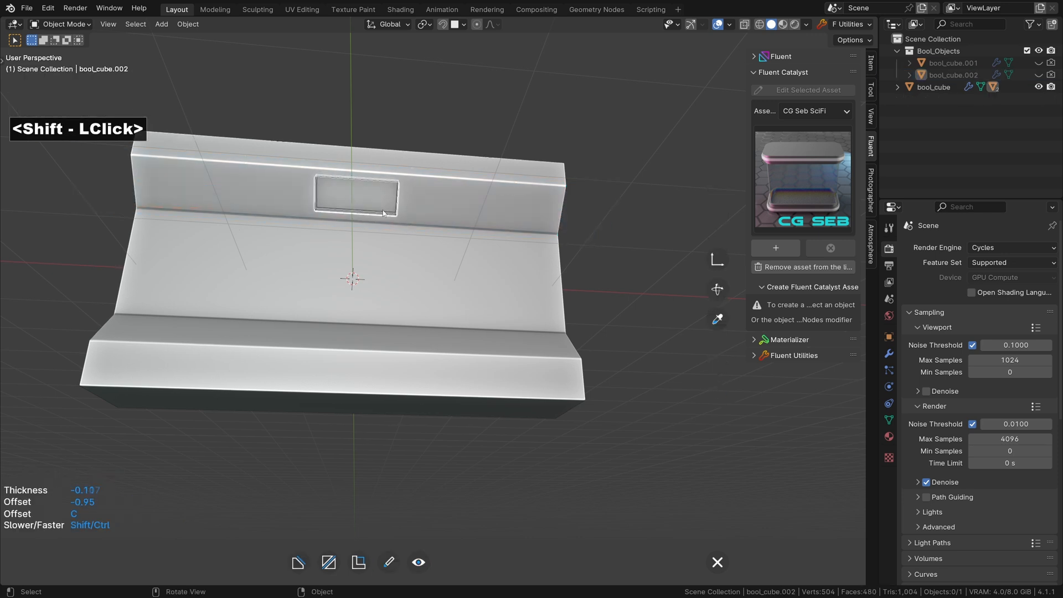
pyautogui.moveTo(367, 278); pyautogui.dragTo(380, 272)
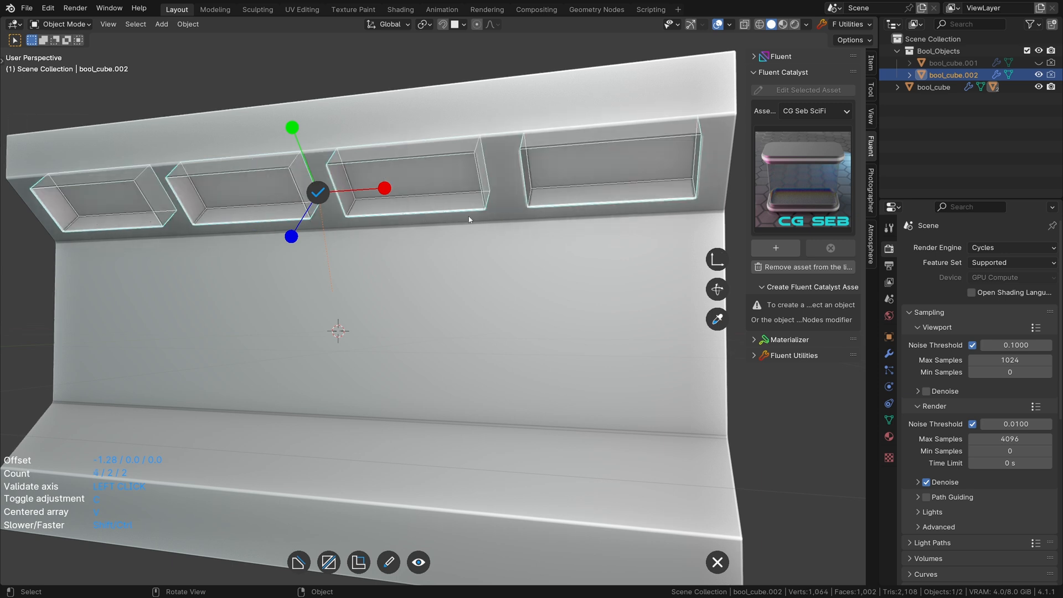
pyautogui.click(428, 197)
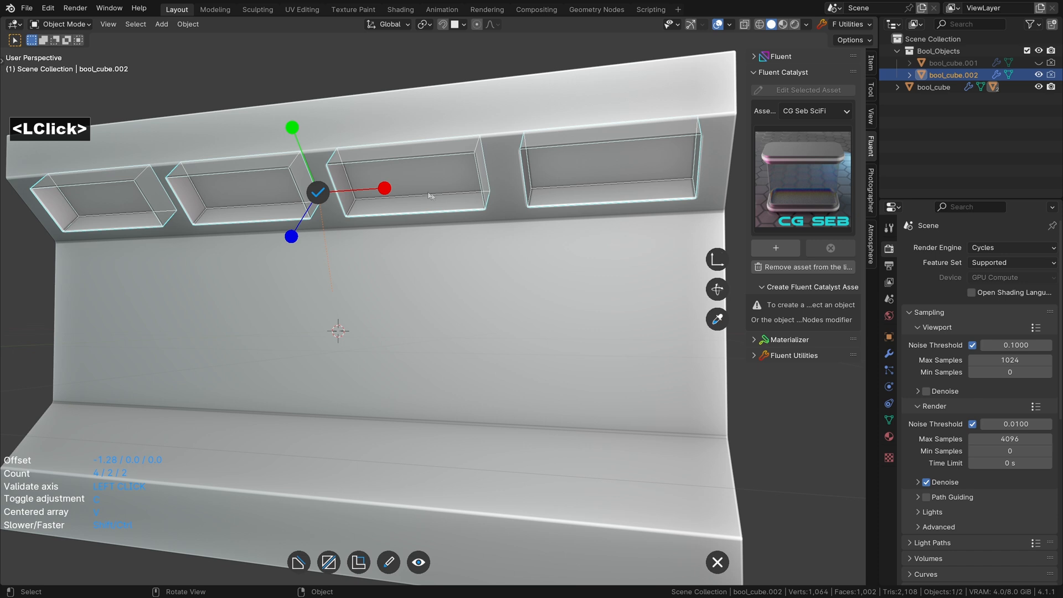
pyautogui.scroll(-3)
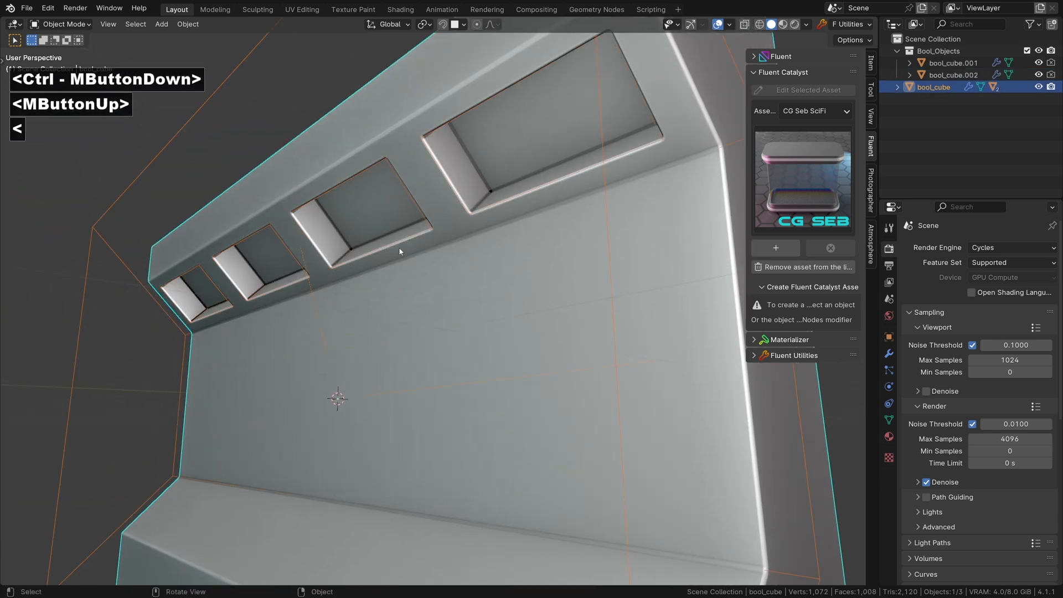
pyautogui.click(399, 179)
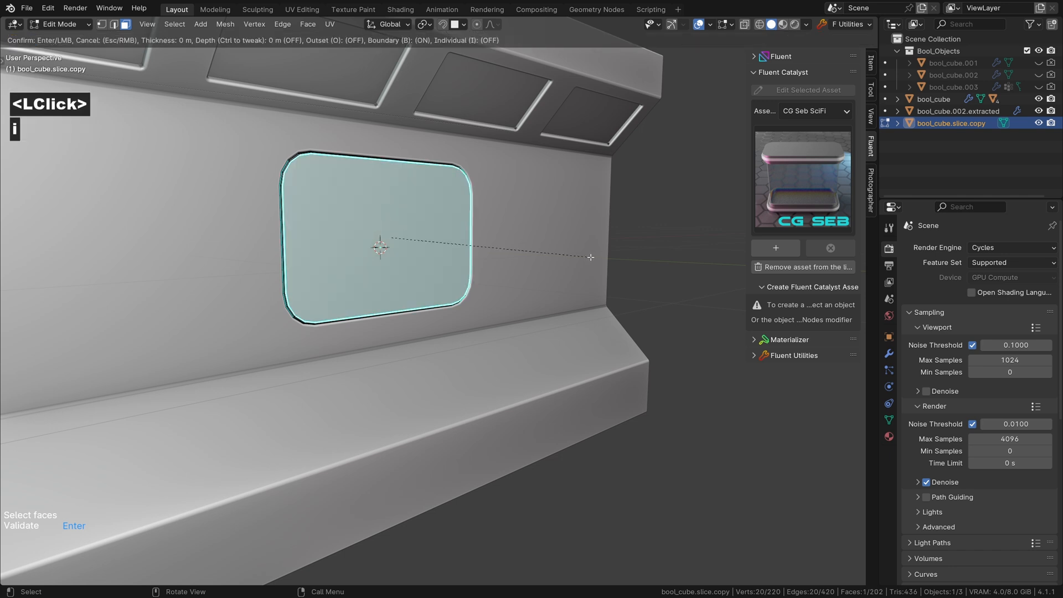
pyautogui.moveTo(587, 247)
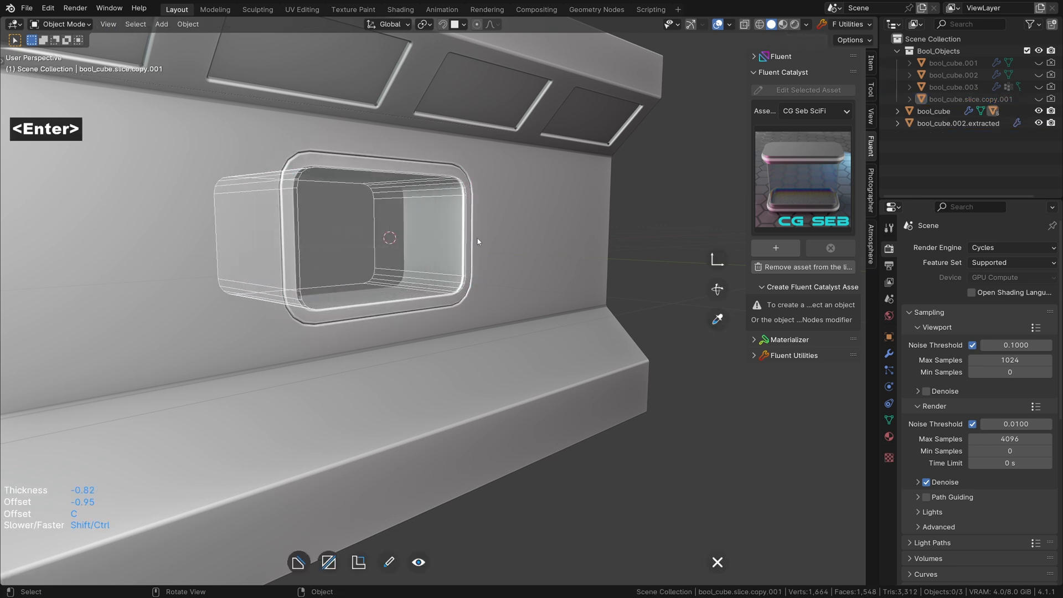
# Step: Orbit and zoom in to inspect the deep window recess
pyautogui.moveTo(475, 244); pyautogui.dragTo(437, 239)
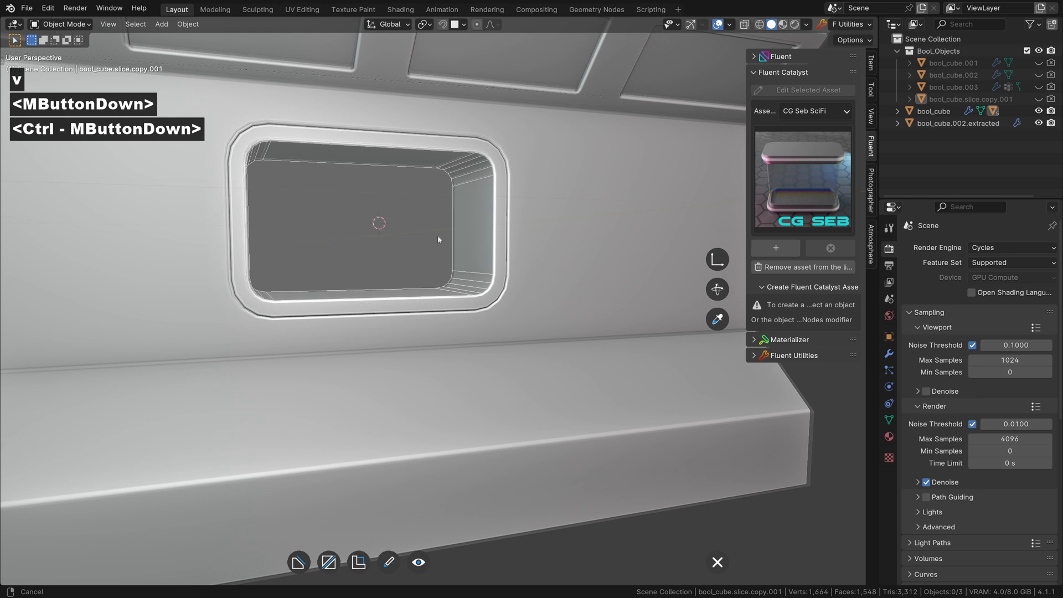
pyautogui.moveTo(438, 239); pyautogui.dragTo(370, 211)
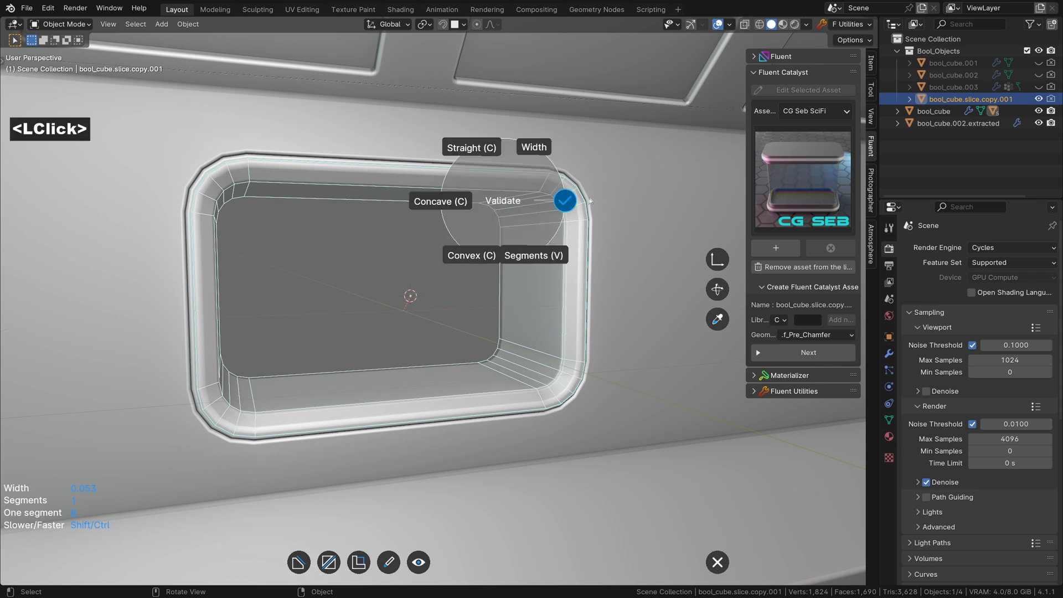
# Step: Validate the chamfer on the window frame rim edges
pyautogui.click(564, 200)
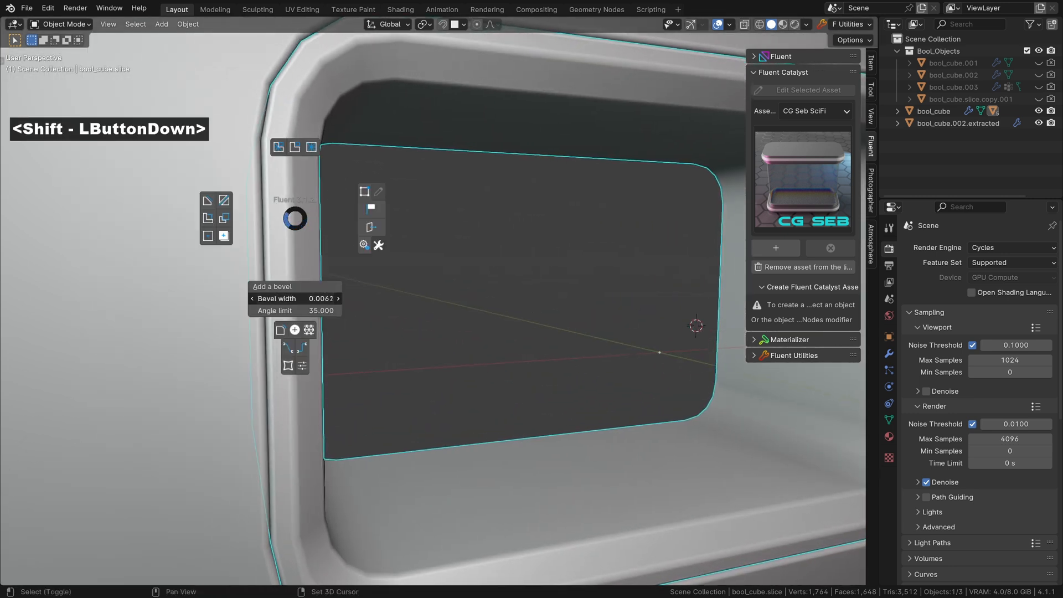
pyautogui.scroll(-3)
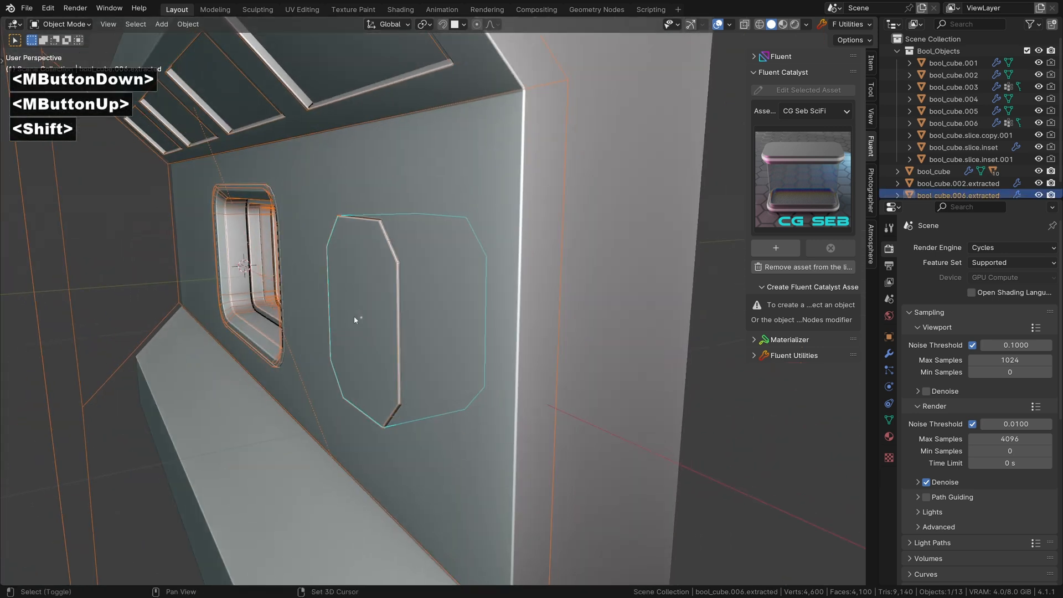
# Step: Apply the second bevel to the raised device block and select it for inspection
pyautogui.press('g')
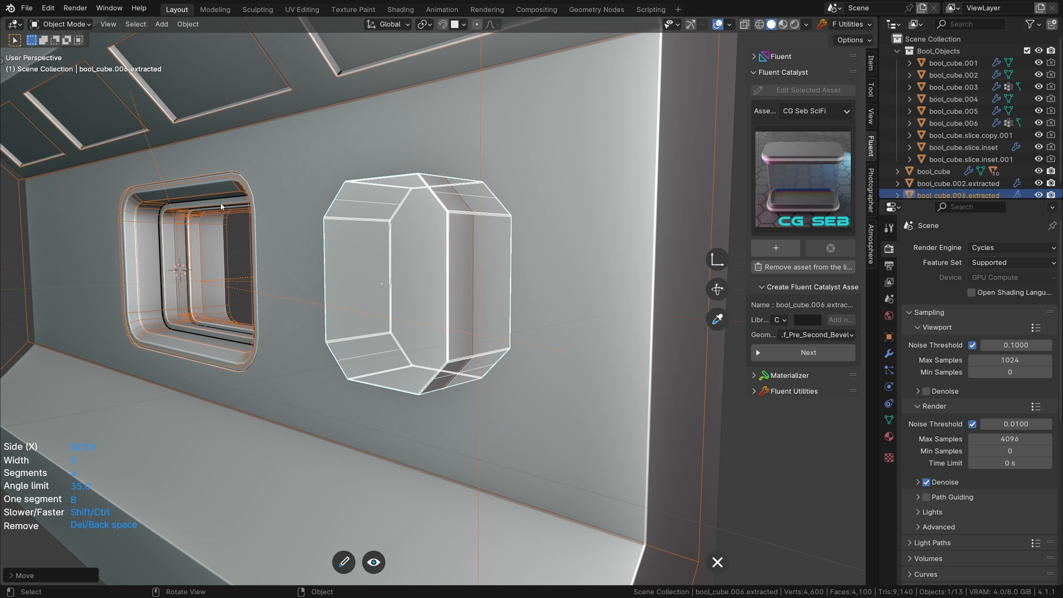
pyautogui.click(221, 208)
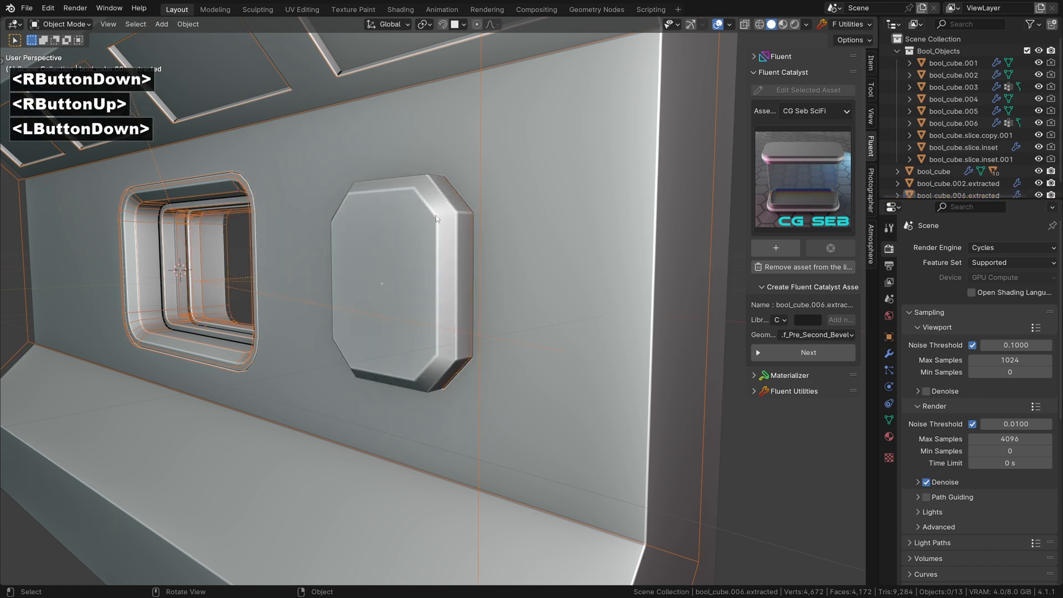
pyautogui.click(434, 217)
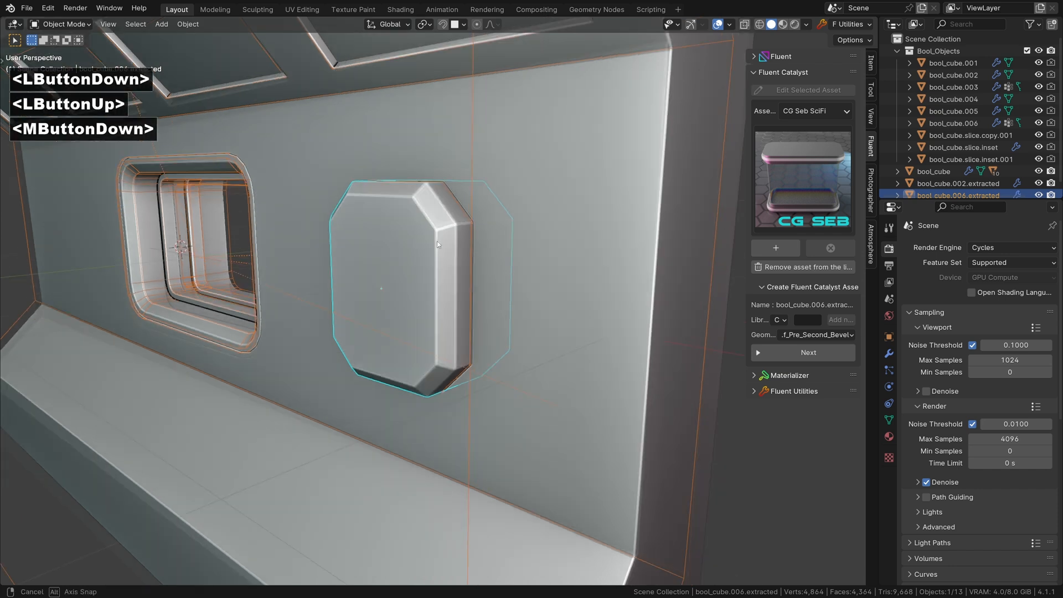
pyautogui.moveTo(438, 243); pyautogui.dragTo(448, 286)
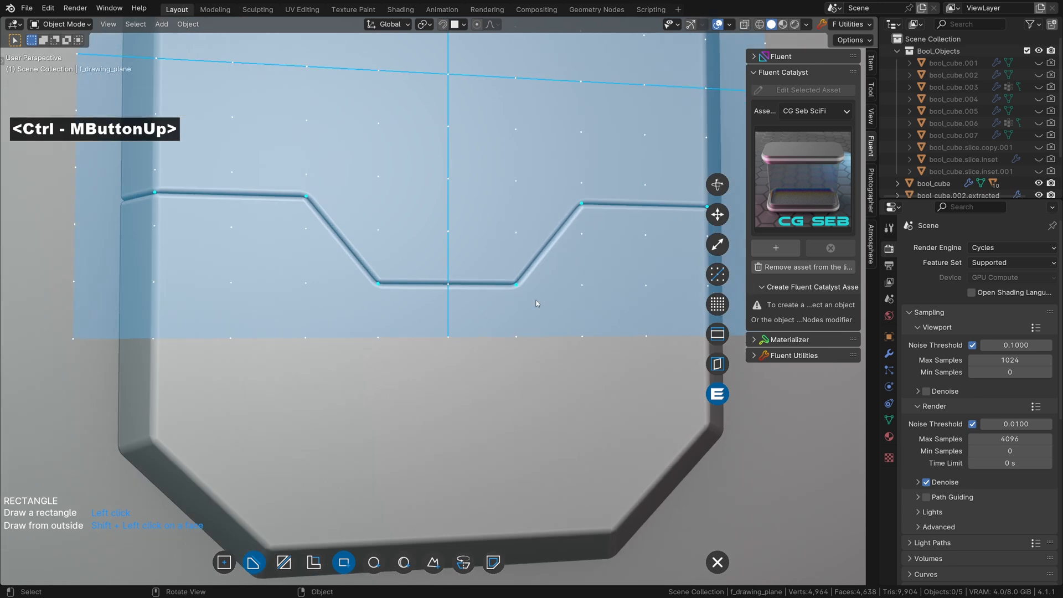
pyautogui.moveTo(717, 274)
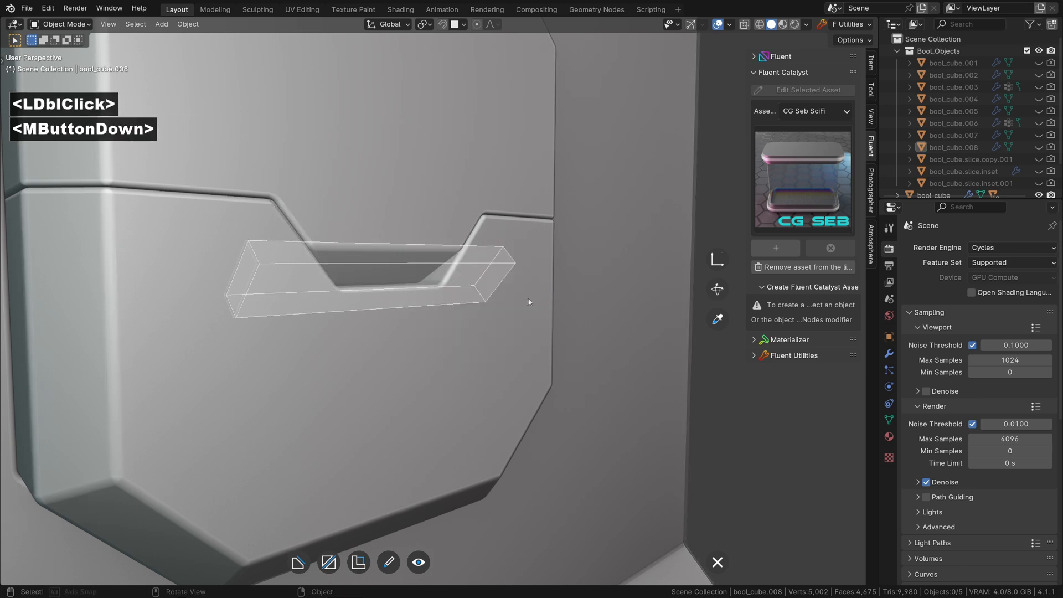
# Step: Adjust the view after validating the box cutter on the device's dip
pyautogui.scroll(-3)
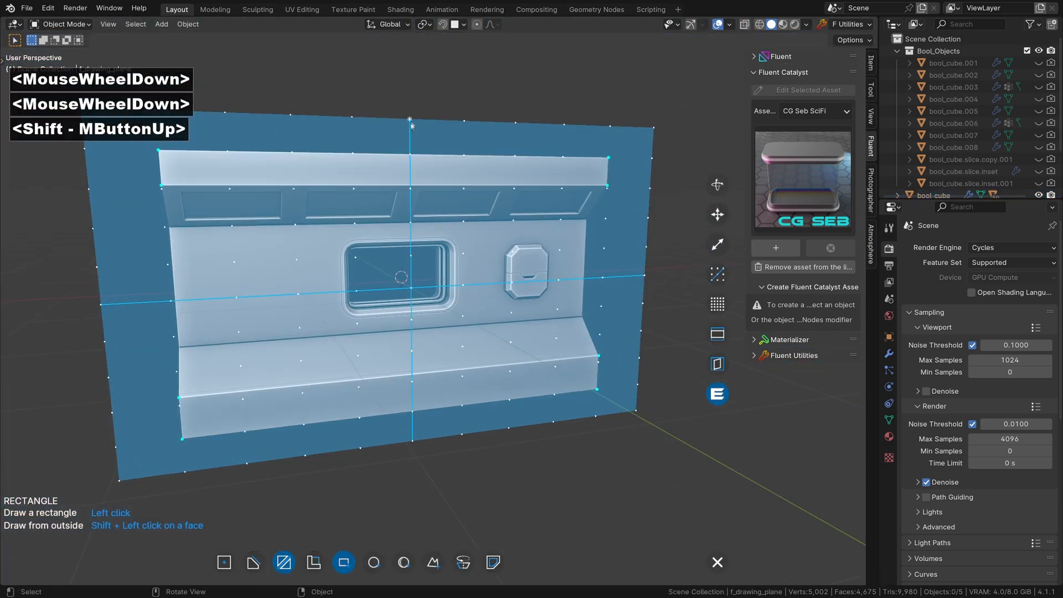
# Step: Start a rectangle cutter on the lower ledge's front face
pyautogui.click(495, 309)
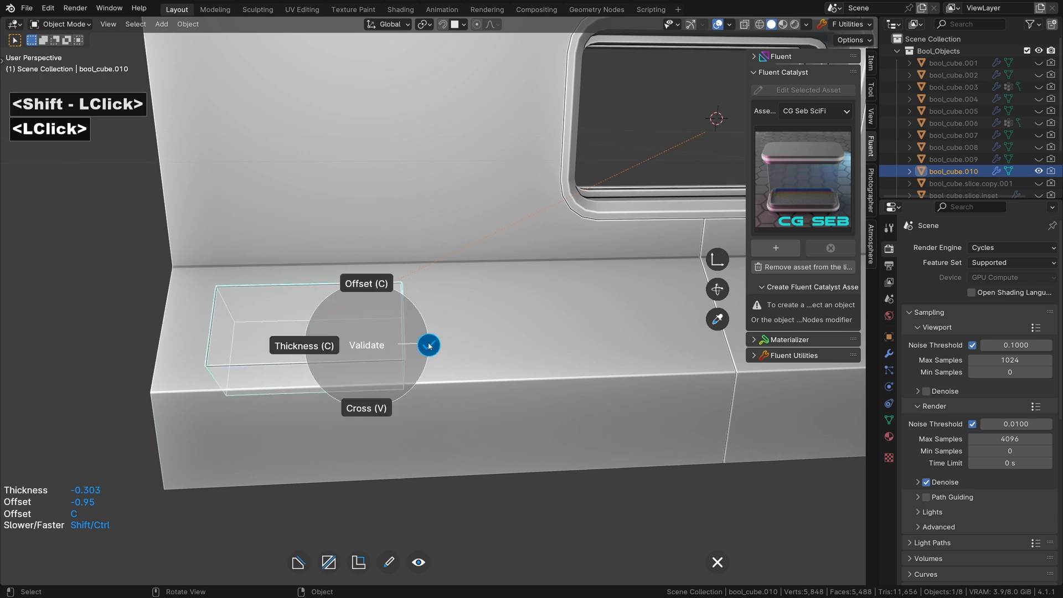
# Step: Validate the rectangle as an inset hatch on the lower ledge
pyautogui.click(428, 345)
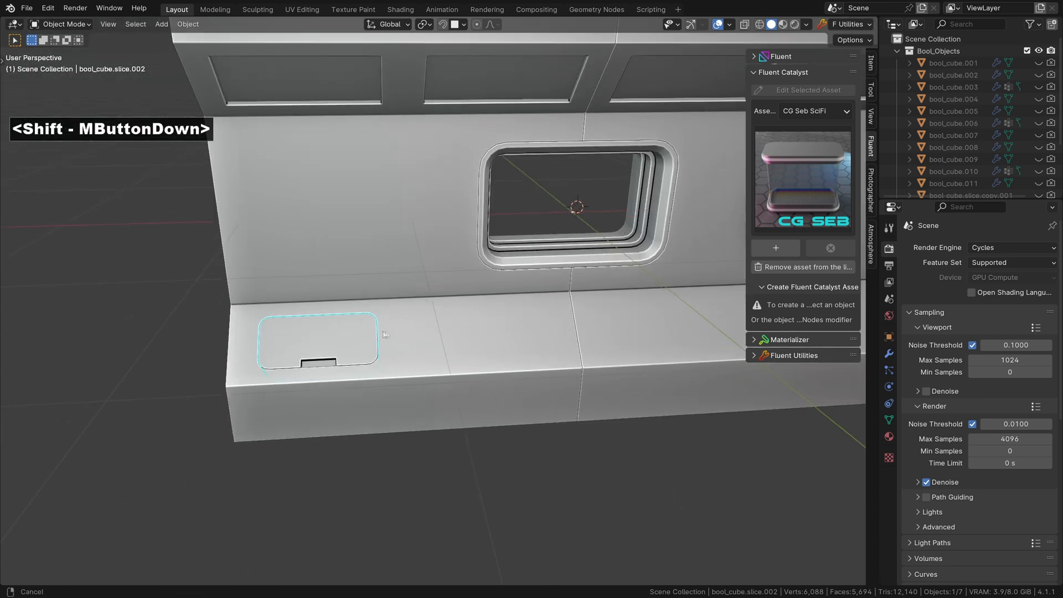
# Step: Place another copy of the handled hatch further along the lower ledge
pyautogui.moveTo(384, 333); pyautogui.dragTo(486, 314)
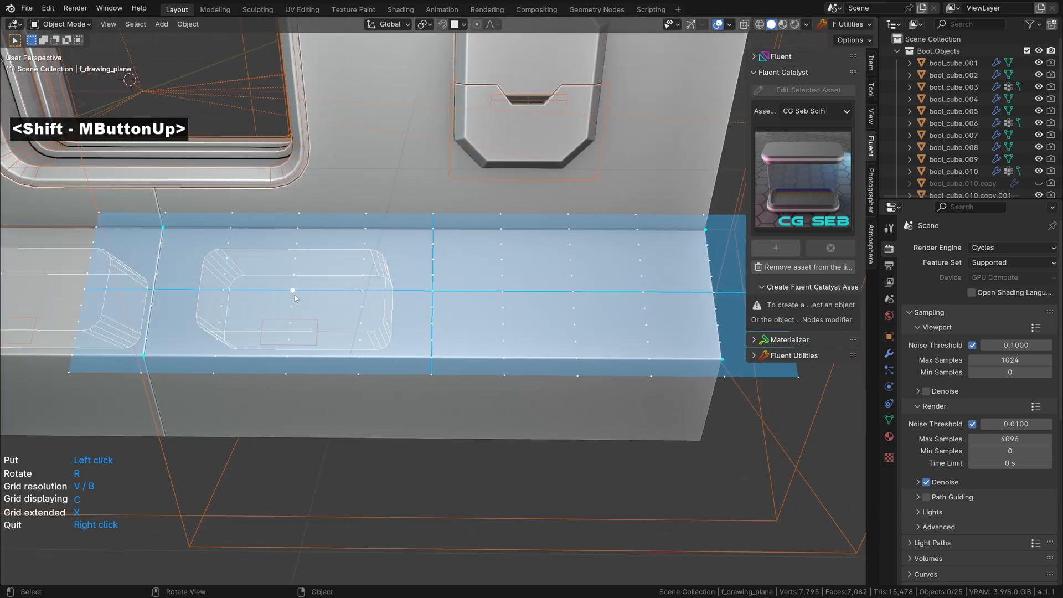
pyautogui.click(573, 292)
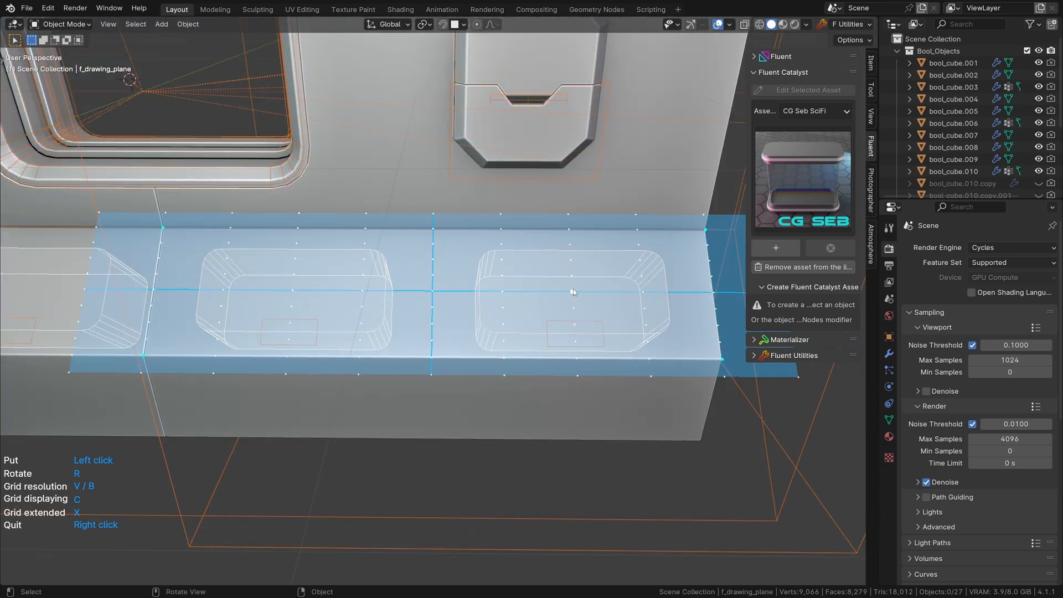
pyautogui.moveTo(573, 291); pyautogui.dragTo(439, 330)
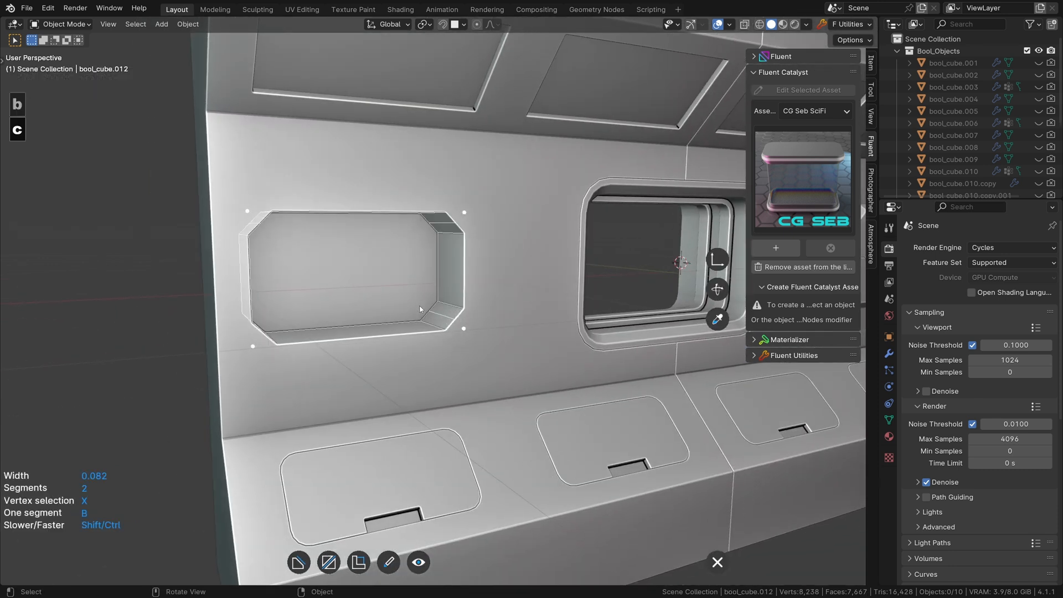
# Step: Adjust the corner bevel and confirm the clipped-corner alcove opening left of the window
pyautogui.press('g')
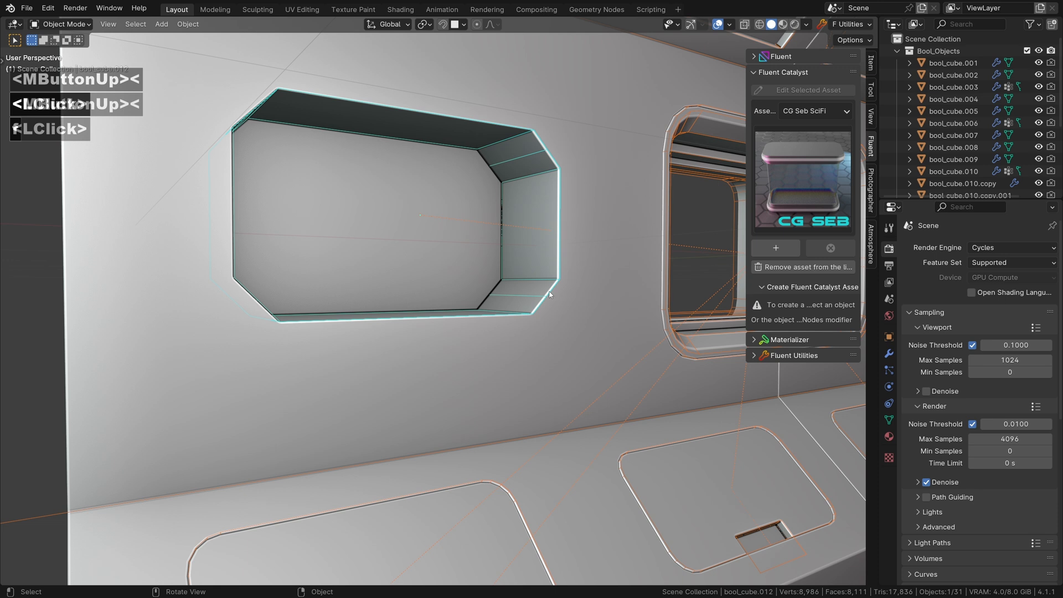
pyautogui.click(476, 311)
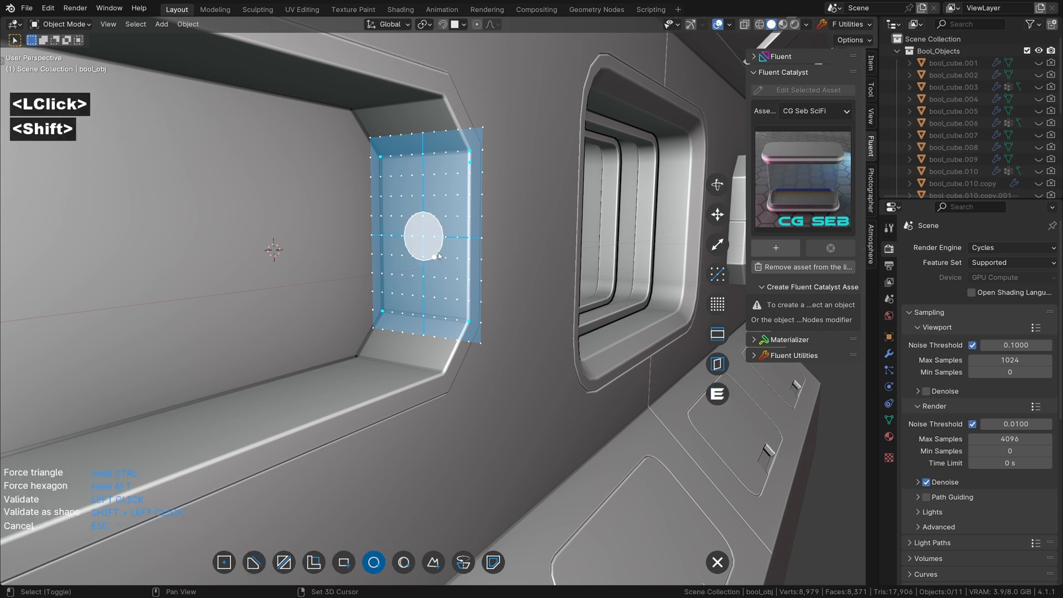
# Step: Draw circular sockets on one alcove side wall and mirror them to the other side with X
pyautogui.click(420, 235)
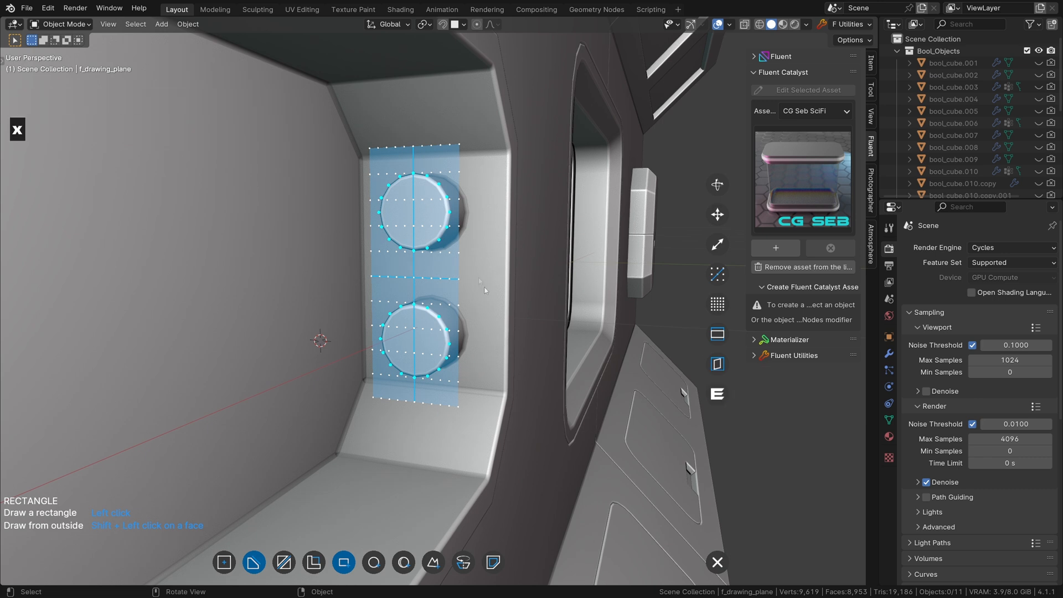
pyautogui.click(373, 563)
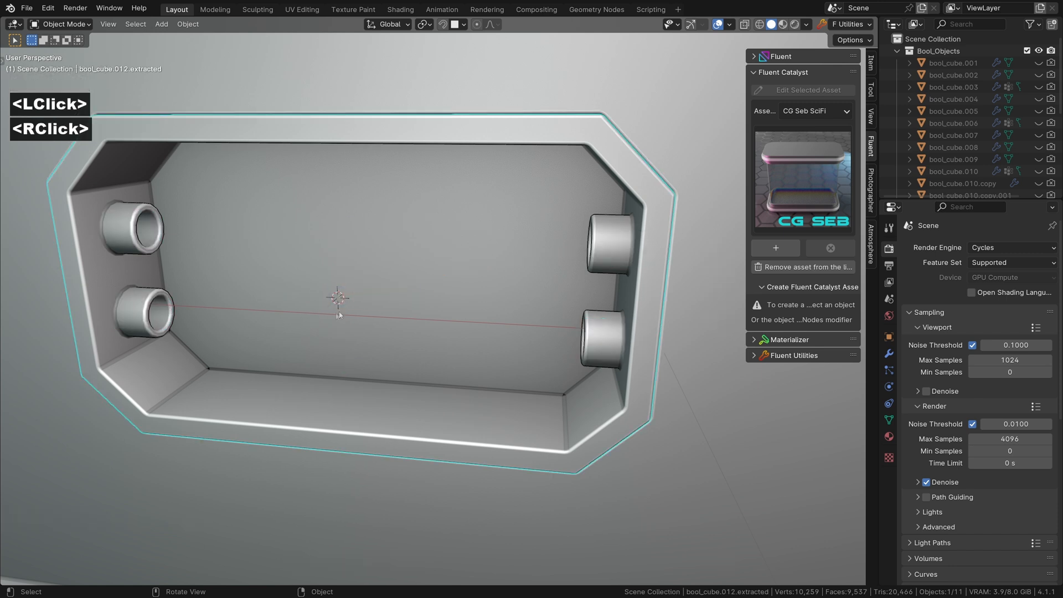
# Step: Pick a left socket's inner face to extrude a pipe across the alcove
pyautogui.moveTo(339, 298); pyautogui.dragTo(307, 297)
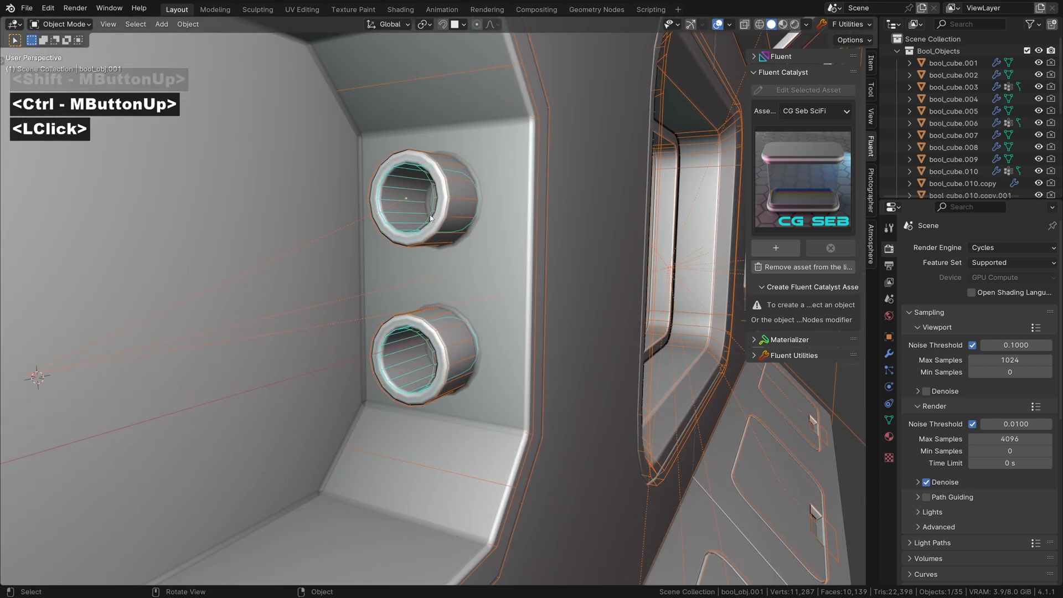
pyautogui.click(427, 216)
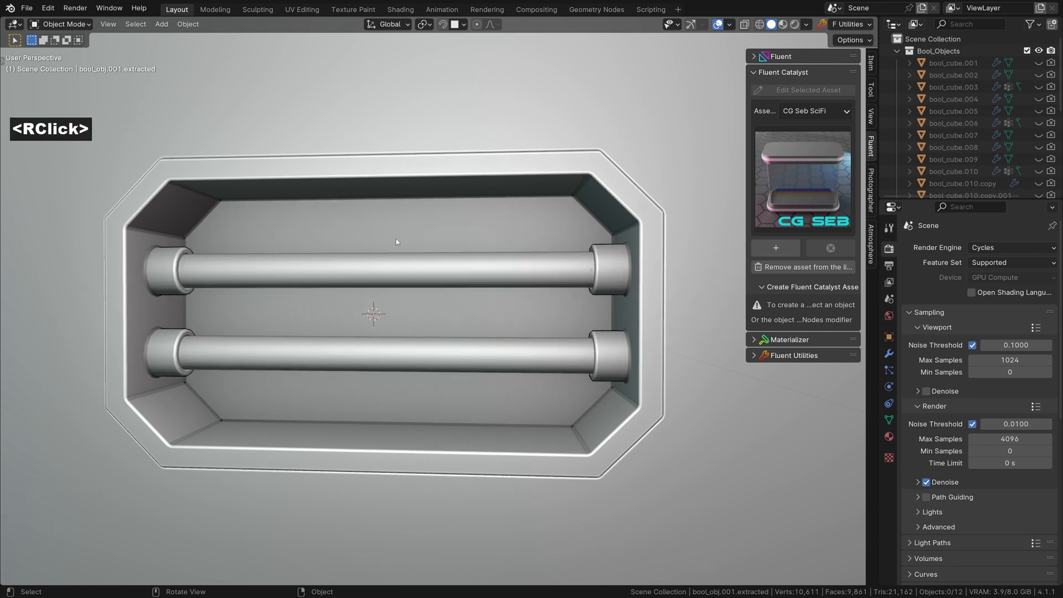
# Step: Draw a large box through the lower wall and slice the panel into separate pieces
pyautogui.moveTo(395, 242); pyautogui.dragTo(379, 336)
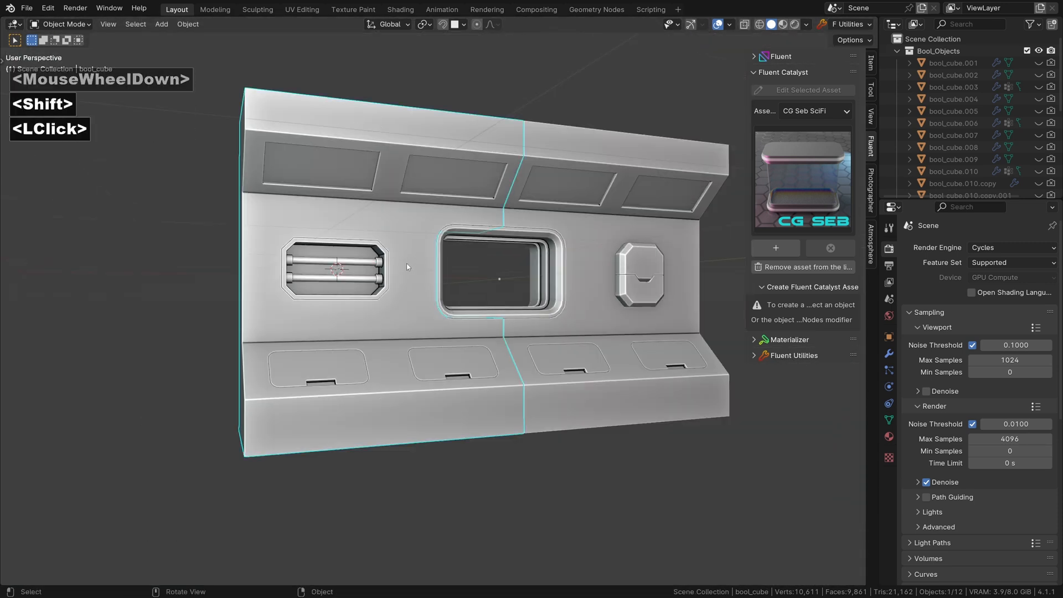
pyautogui.click(344, 563)
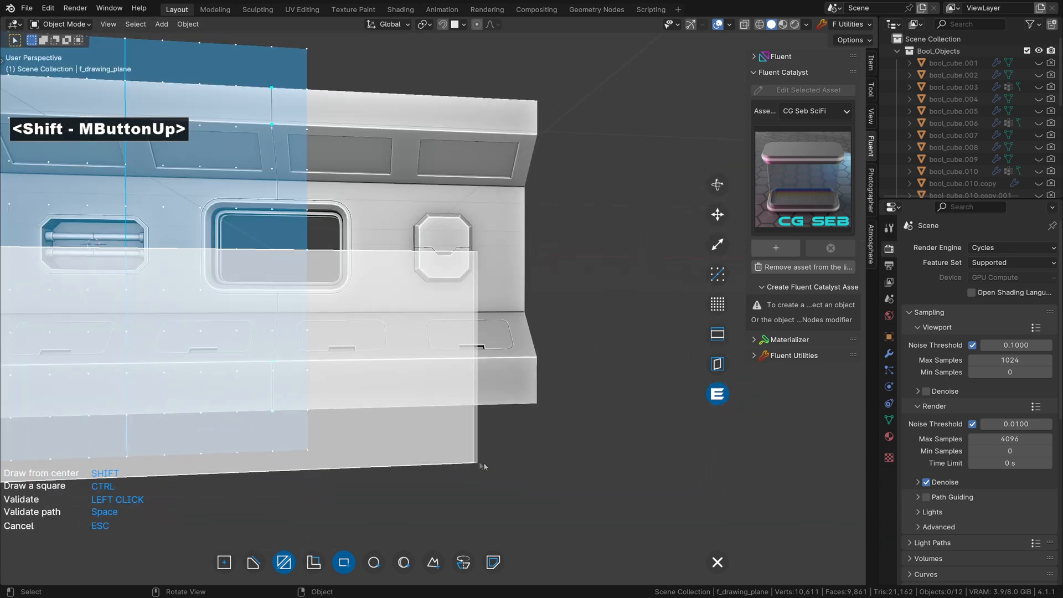
pyautogui.click(483, 466)
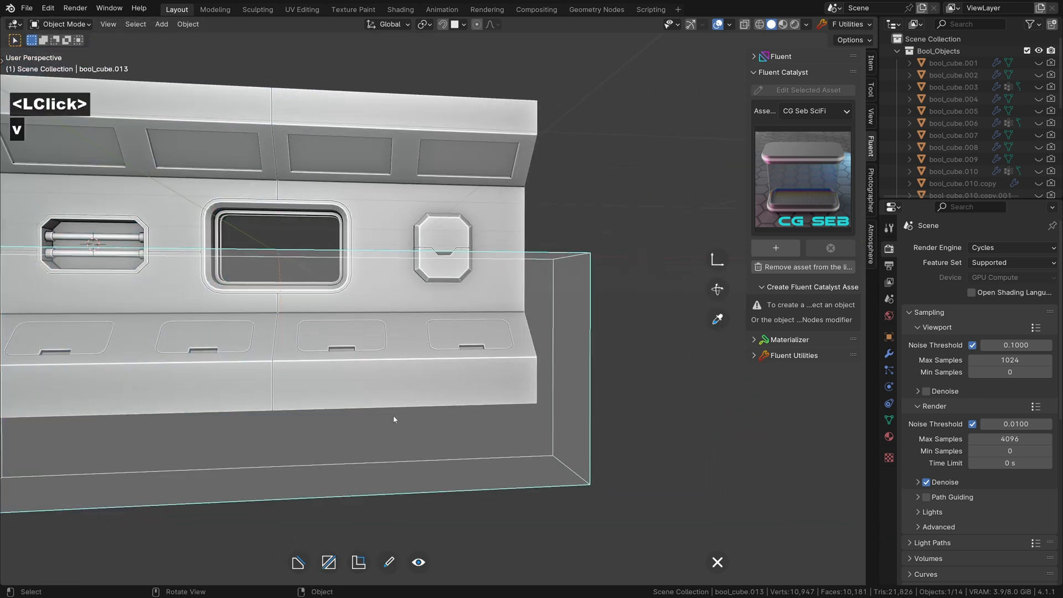
pyautogui.moveTo(393, 418); pyautogui.dragTo(499, 363)
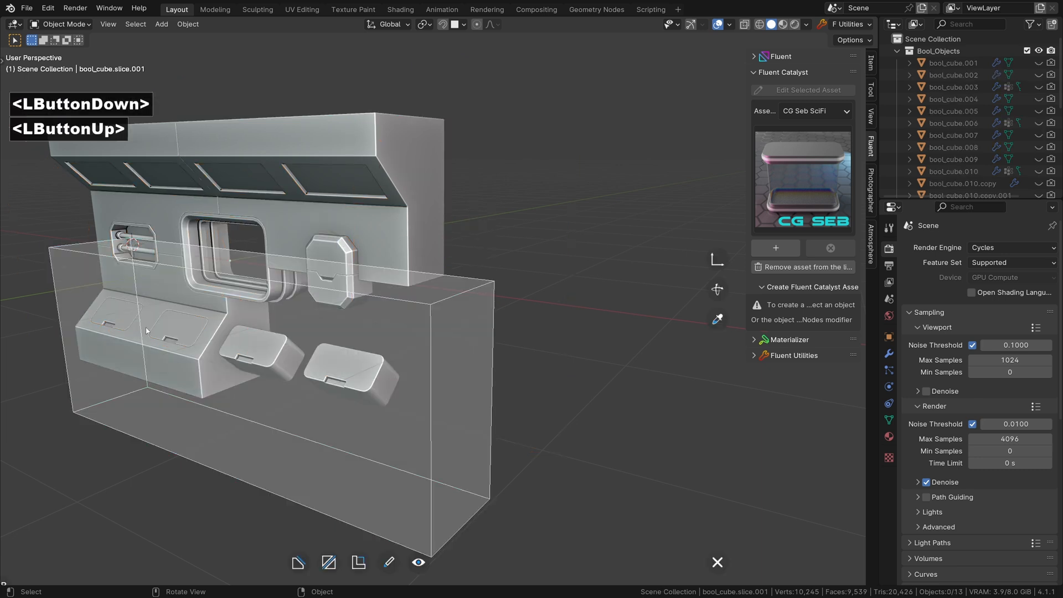
pyautogui.click(298, 562)
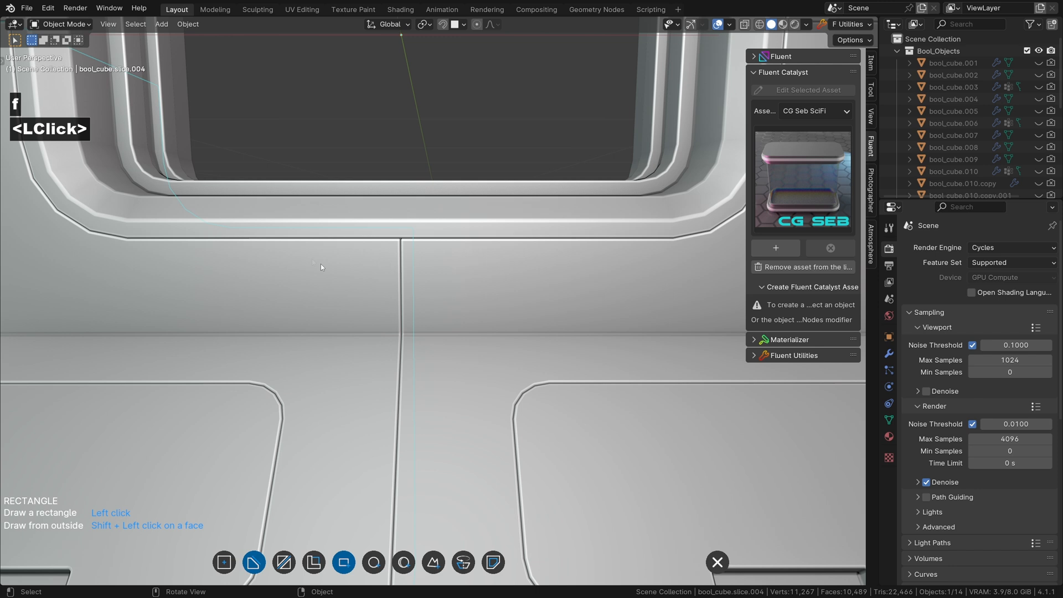
# Step: Cut a small rectangular notch across the seam beneath the window and inspect it
pyautogui.click(432, 315)
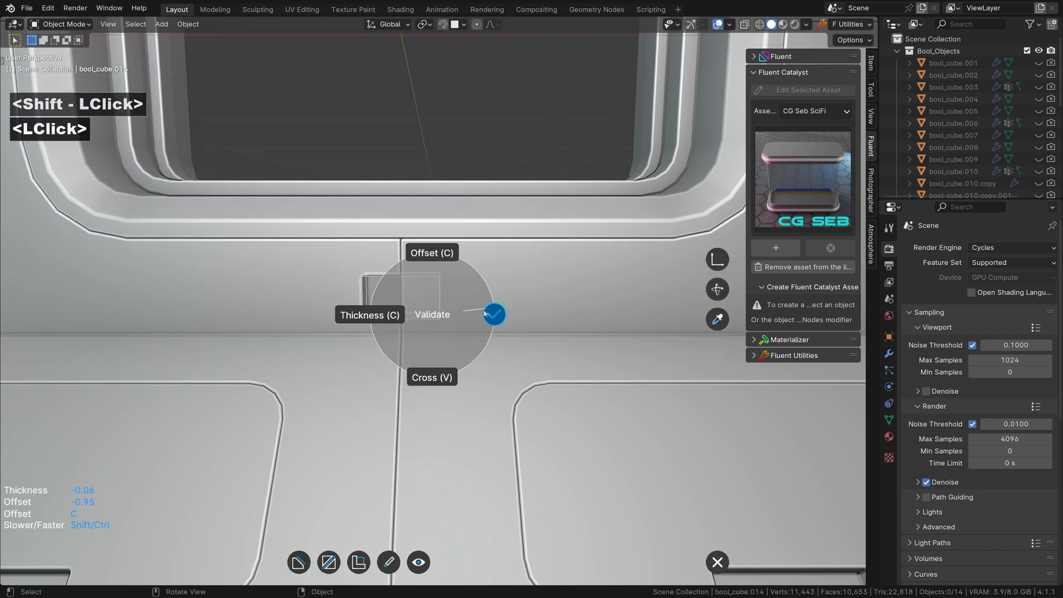
pyautogui.click(495, 313)
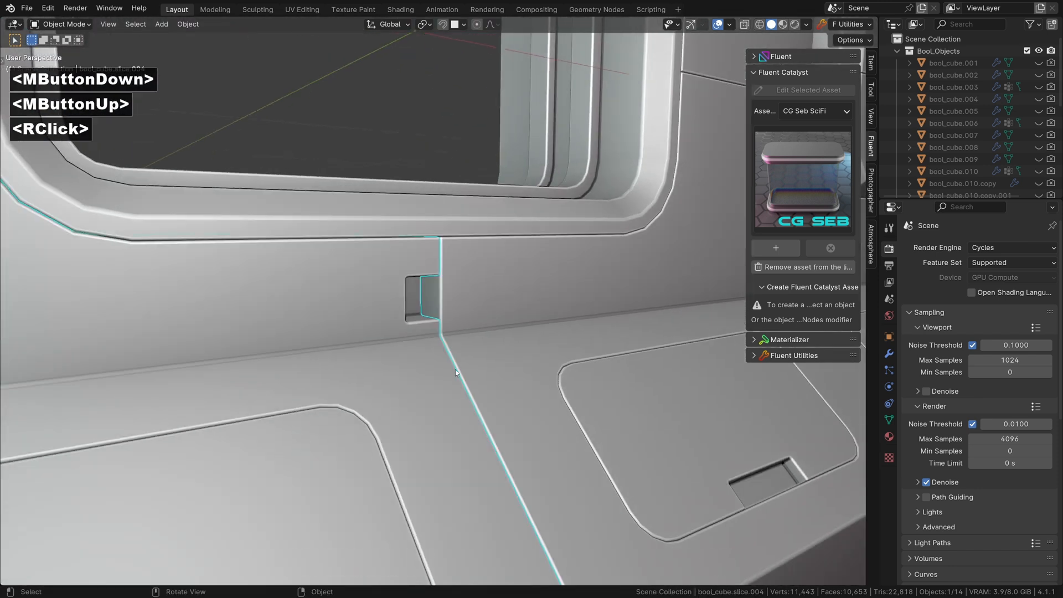
pyautogui.click(466, 256)
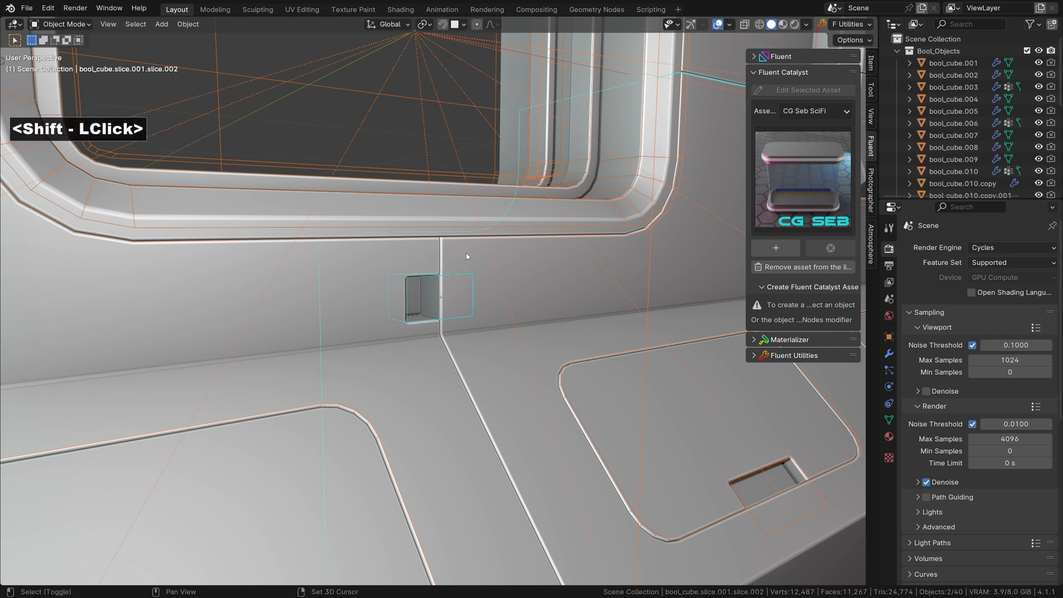
pyautogui.moveTo(467, 256); pyautogui.dragTo(460, 339)
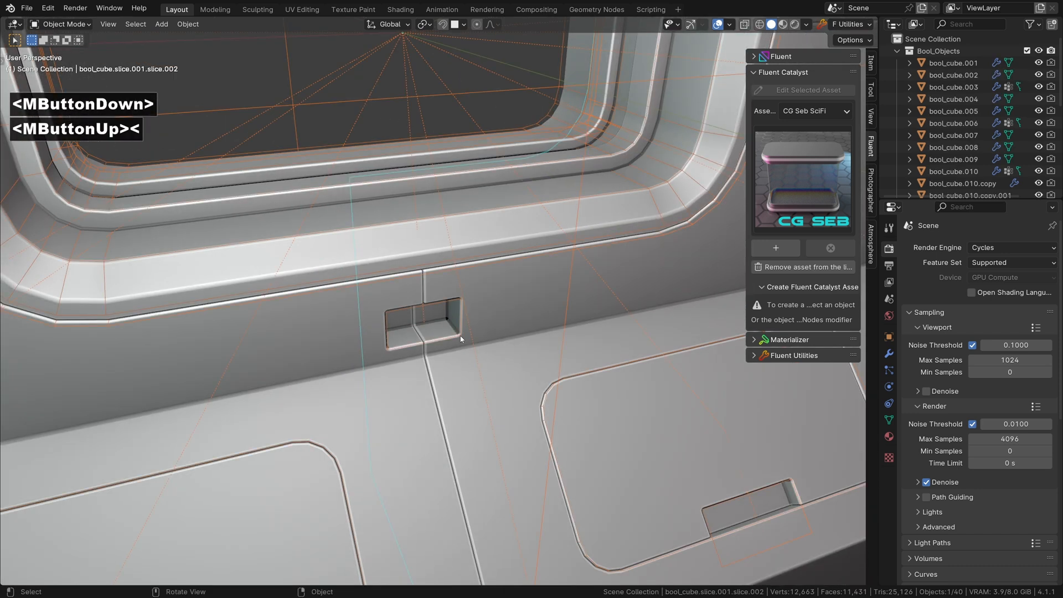